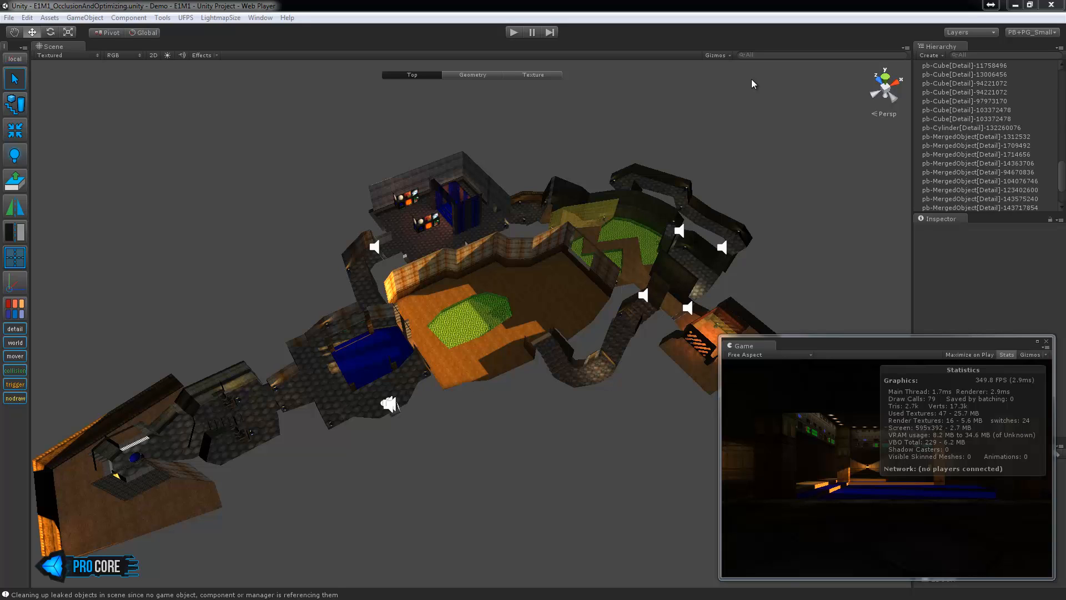
mouse_move(563, 243)
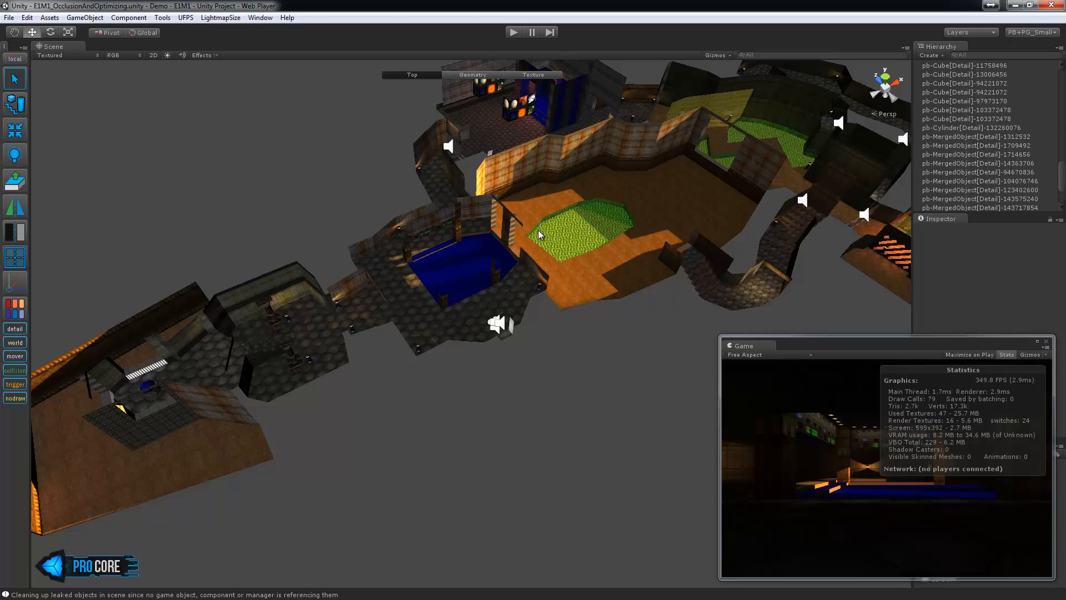
mouse_move(267, 115)
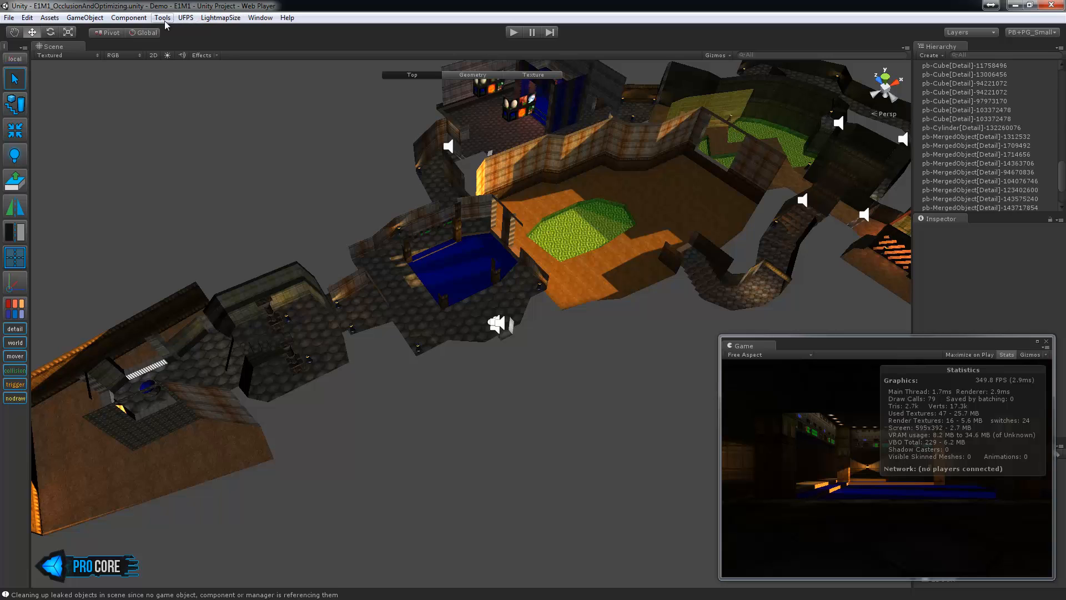
Open the ProGroups window from Tools and review groups like LMG_FinalRoom, Courtyard and Tunnel
click(162, 18)
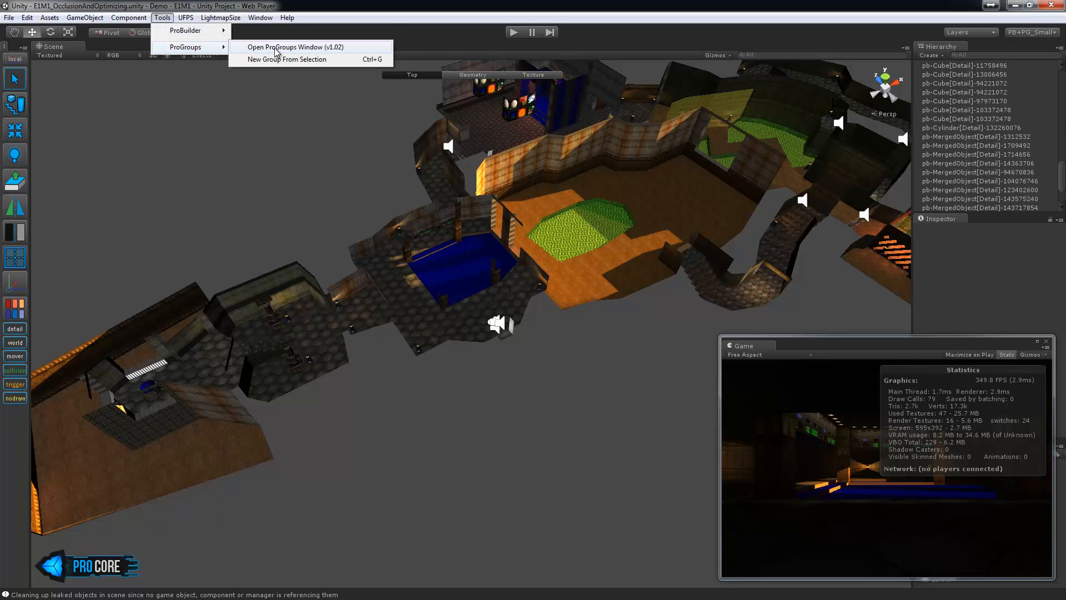
click(291, 47)
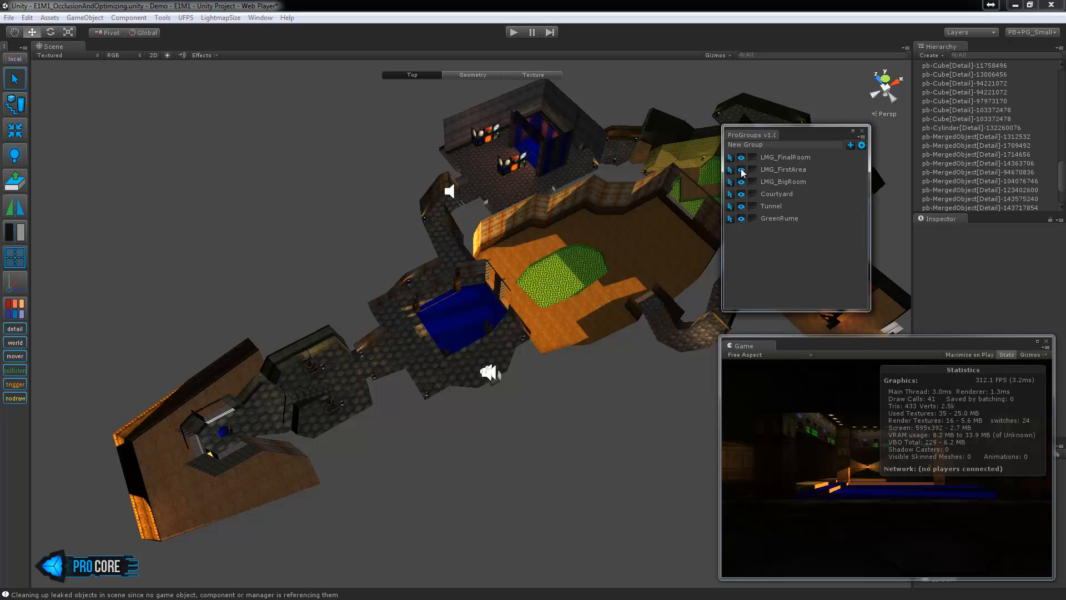
mouse_move(549, 228)
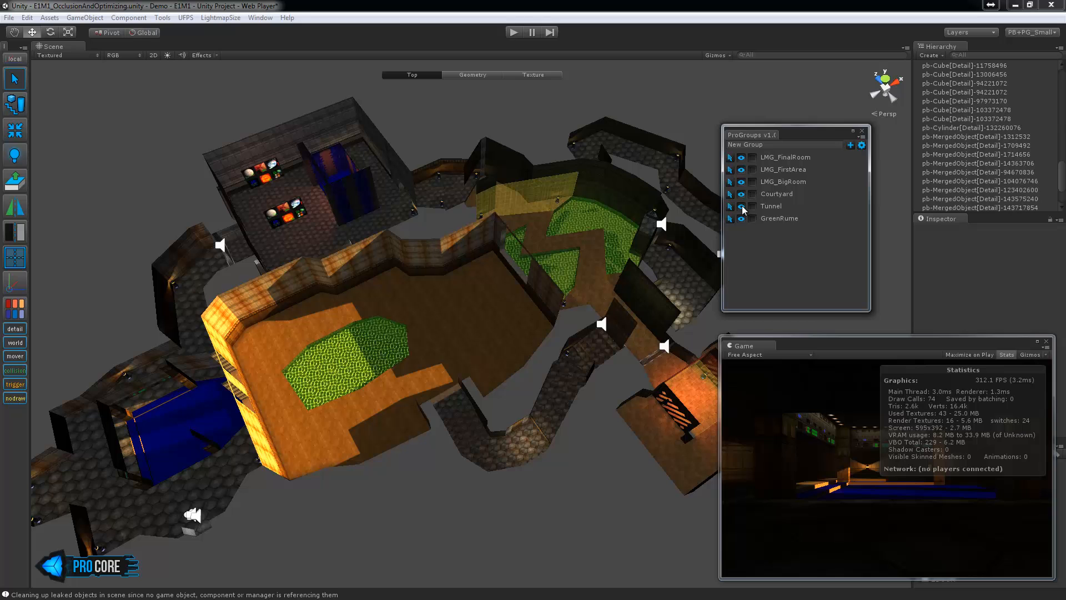
click(731, 206)
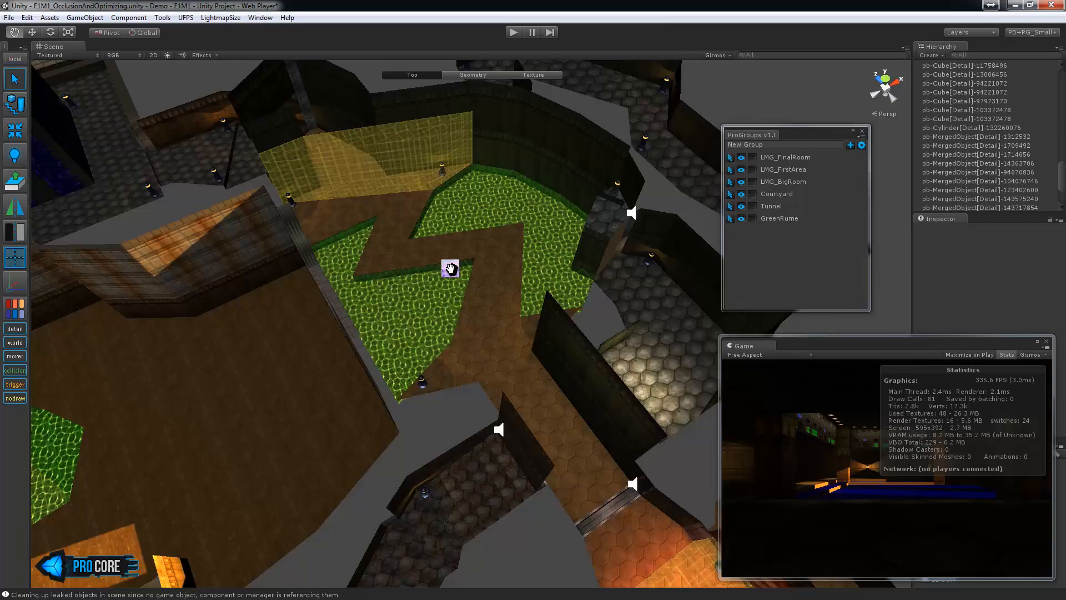
Orbit the Scene view from the courtyard in toward the blue pool room
drag(448, 268, 565, 261)
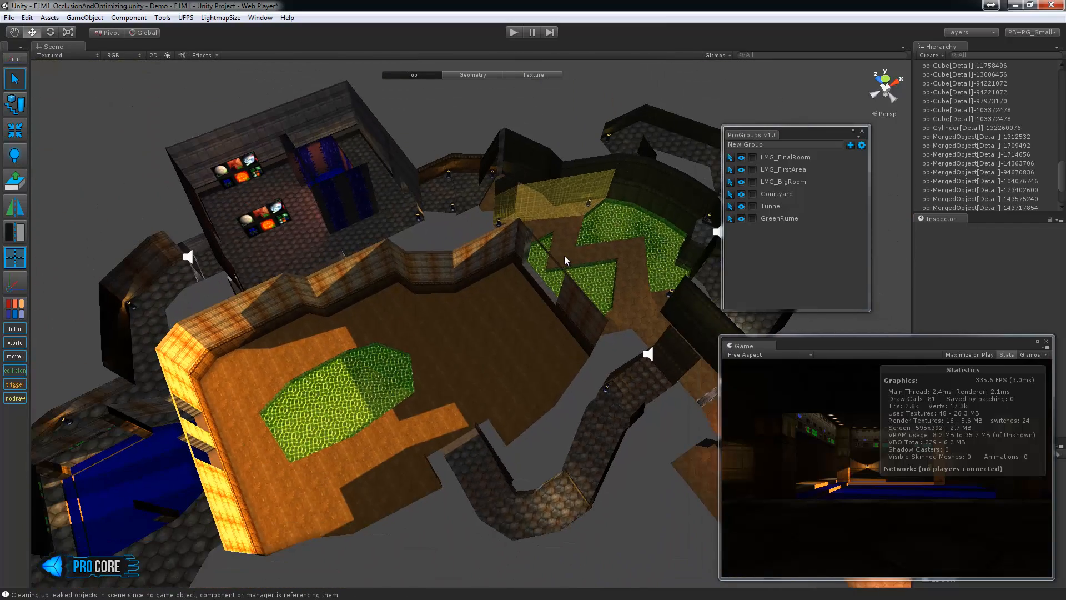
drag(564, 261, 503, 277)
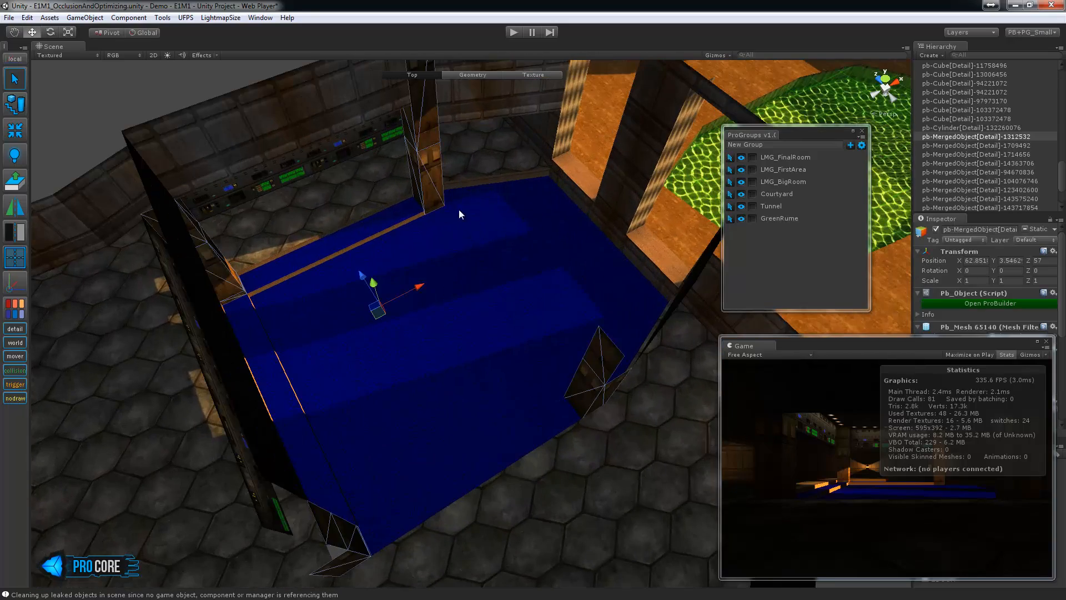
drag(463, 214, 452, 393)
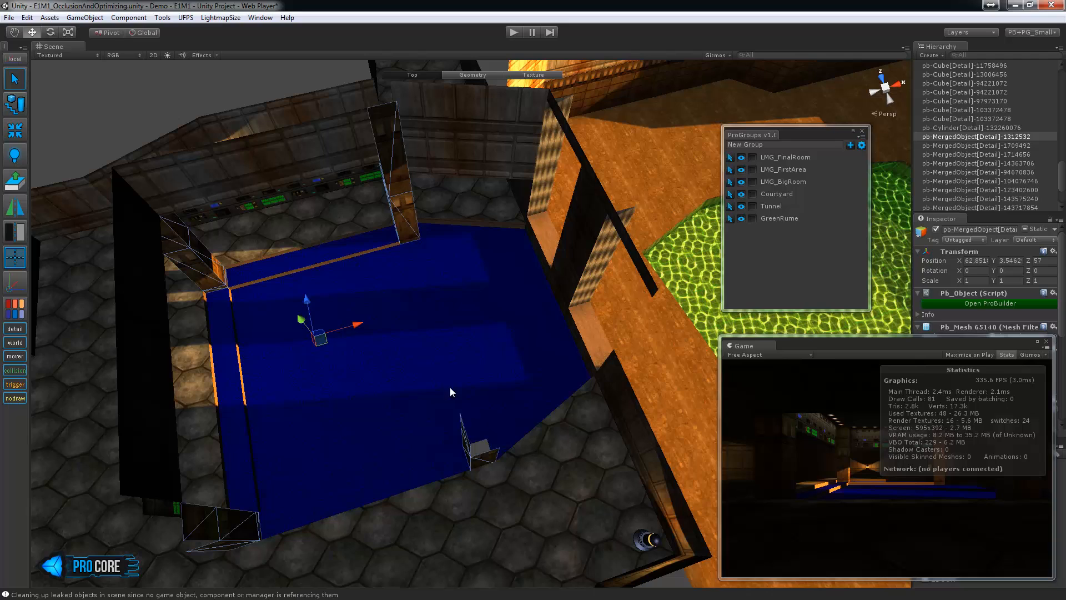
mouse_move(422, 380)
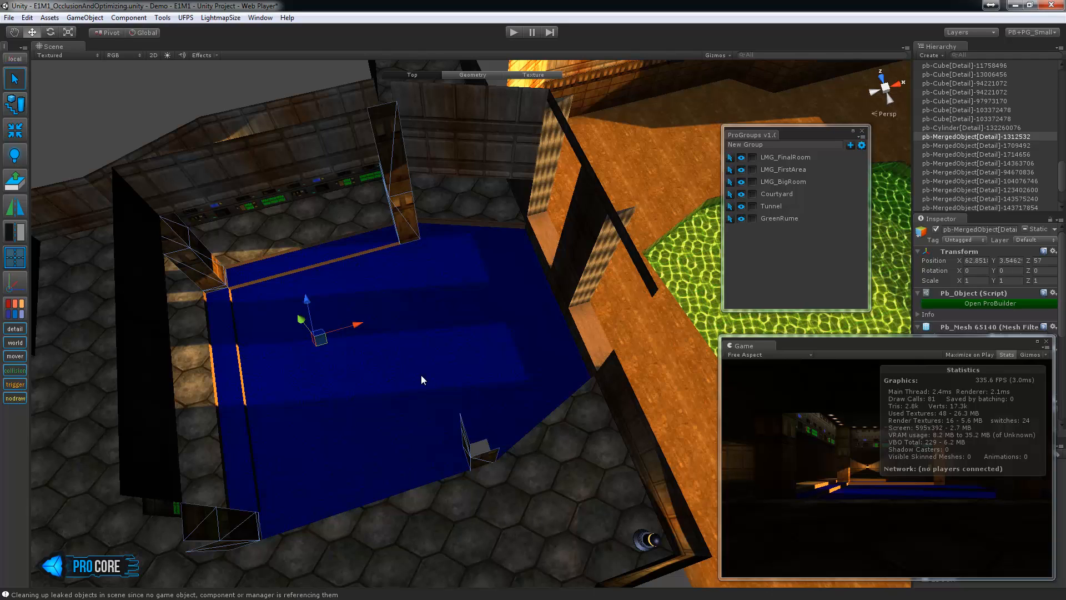
mouse_move(436, 272)
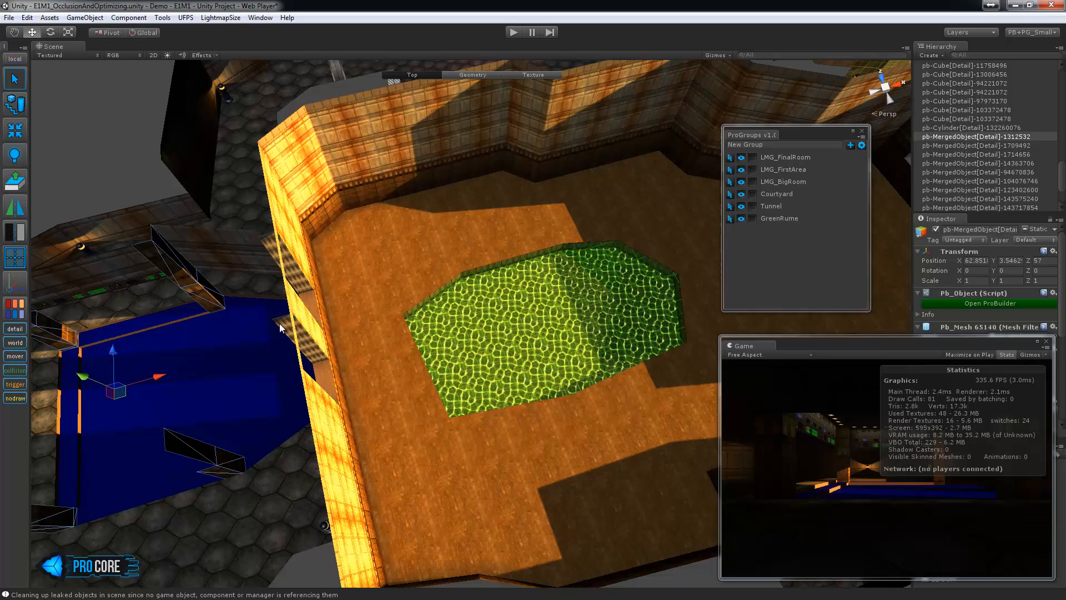
mouse_move(510, 308)
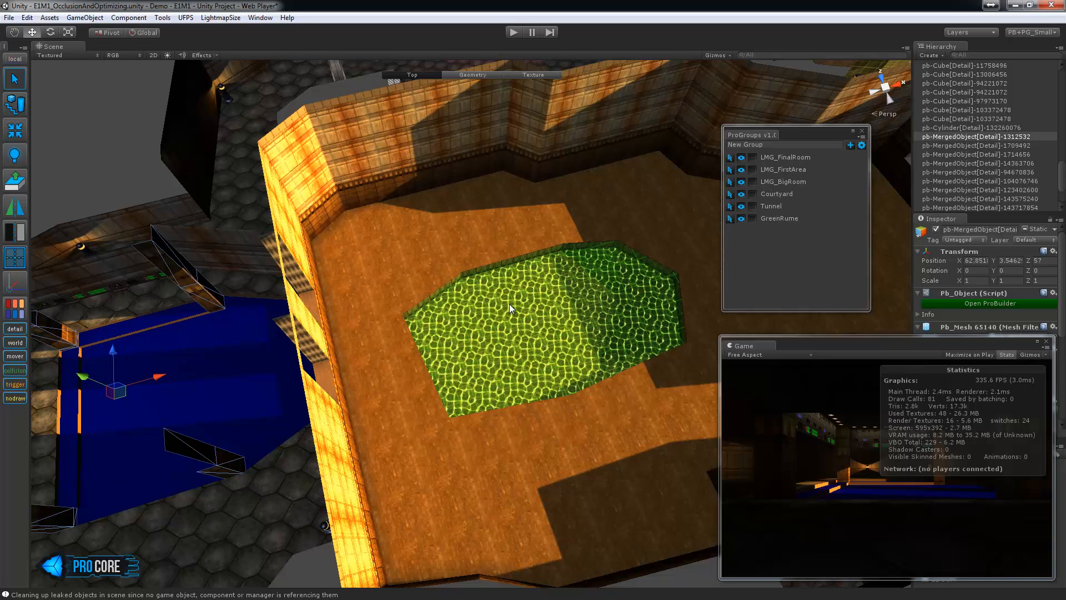
drag(510, 306, 452, 296)
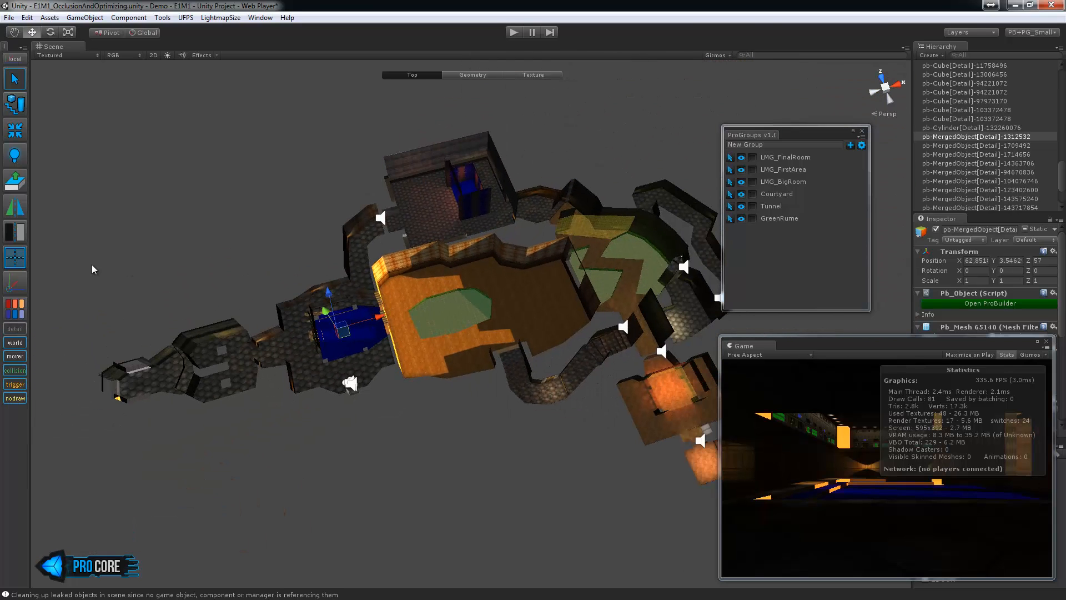
Select the merged detail mesh covering the first area's corridors
click(13, 329)
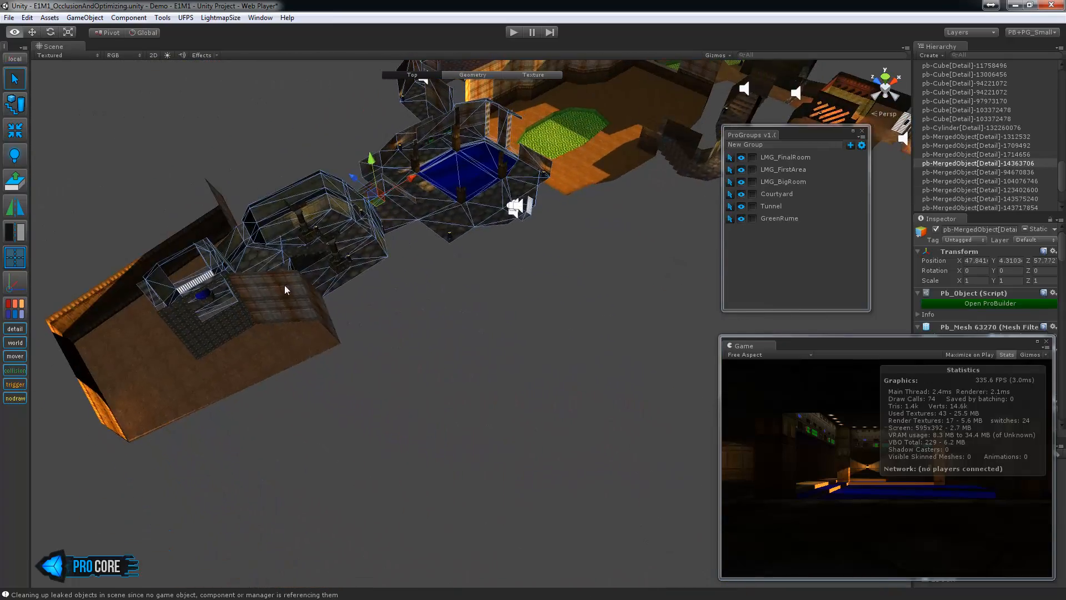
Orbit out above the rooms, deselect everything, and toggle world geometry off and back on
drag(286, 289, 445, 417)
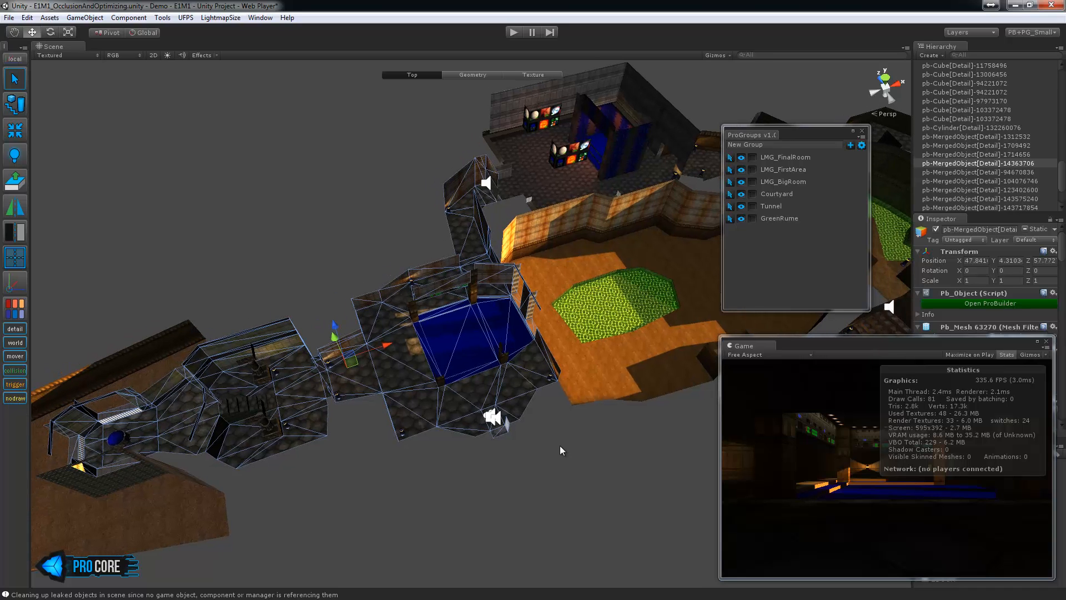
mouse_move(457, 459)
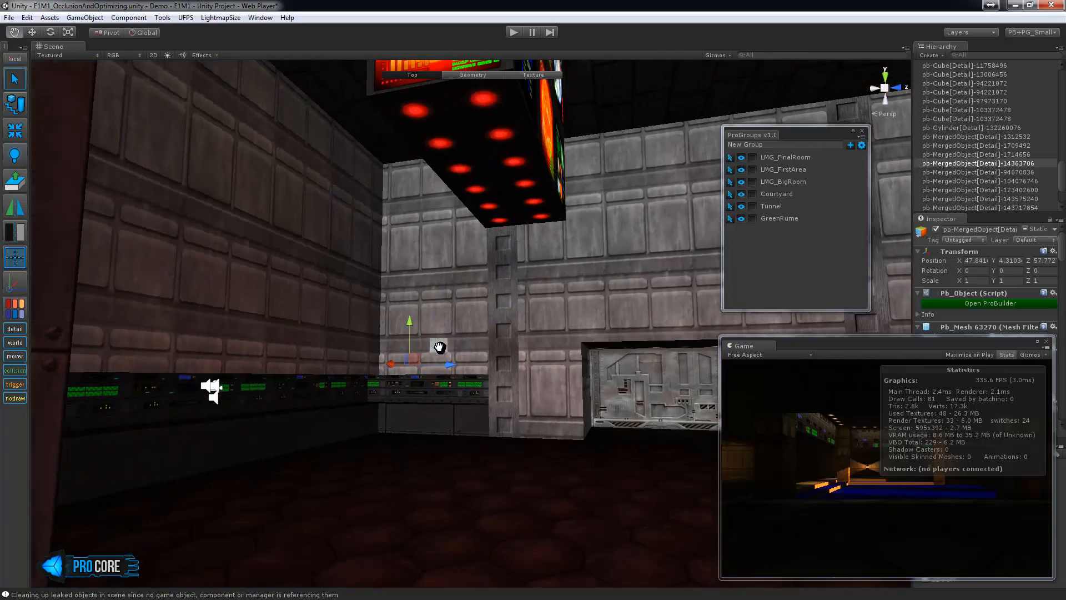
drag(439, 347, 405, 184)
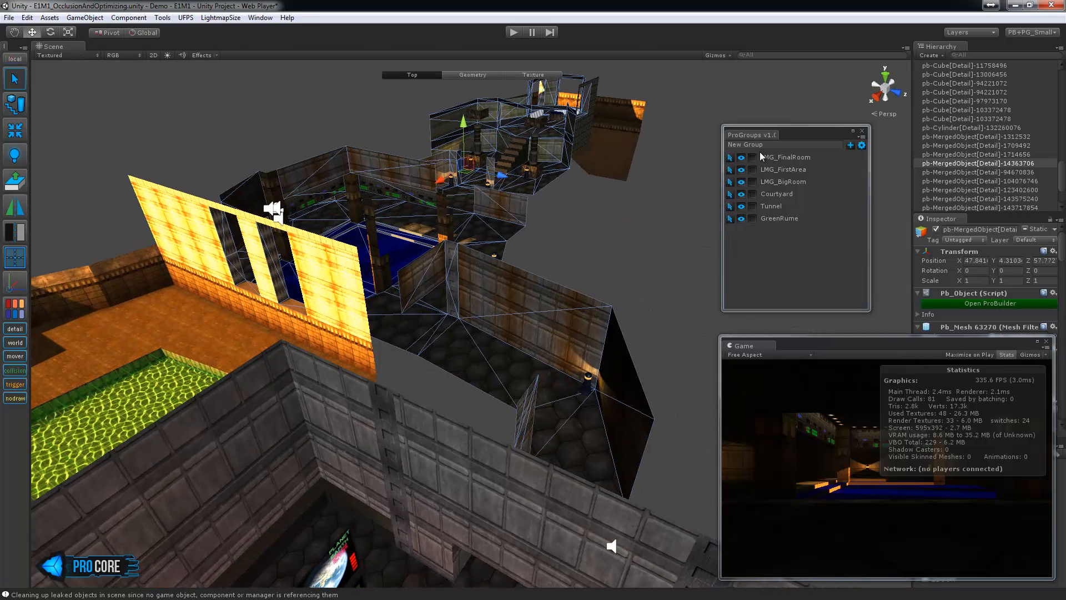
click(752, 170)
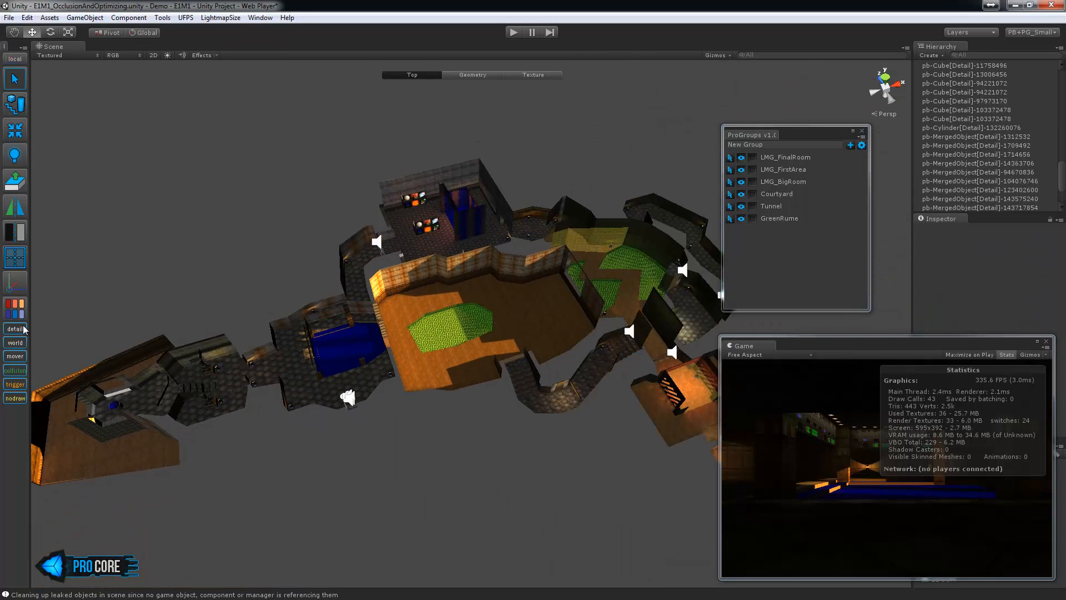
click(13, 343)
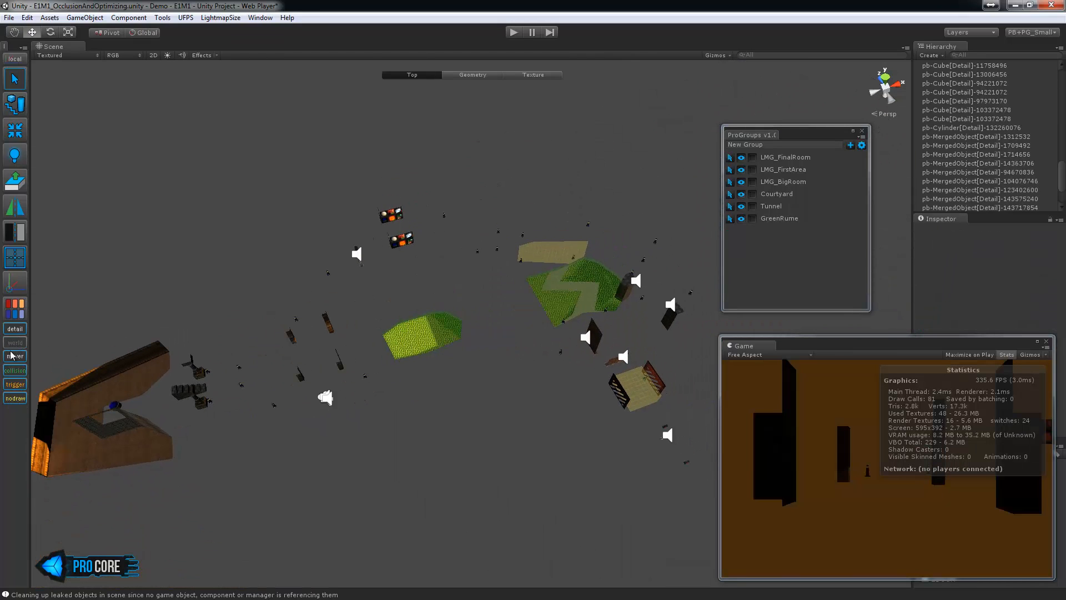
click(13, 344)
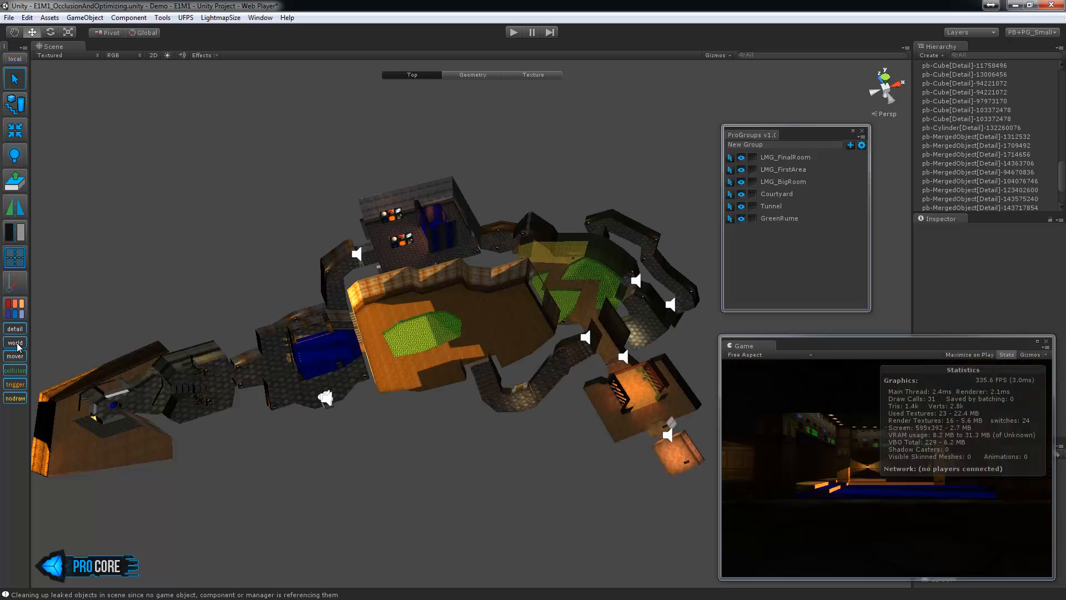
Hide detail and world geometry to show only movers, then restore the world geometry
click(13, 330)
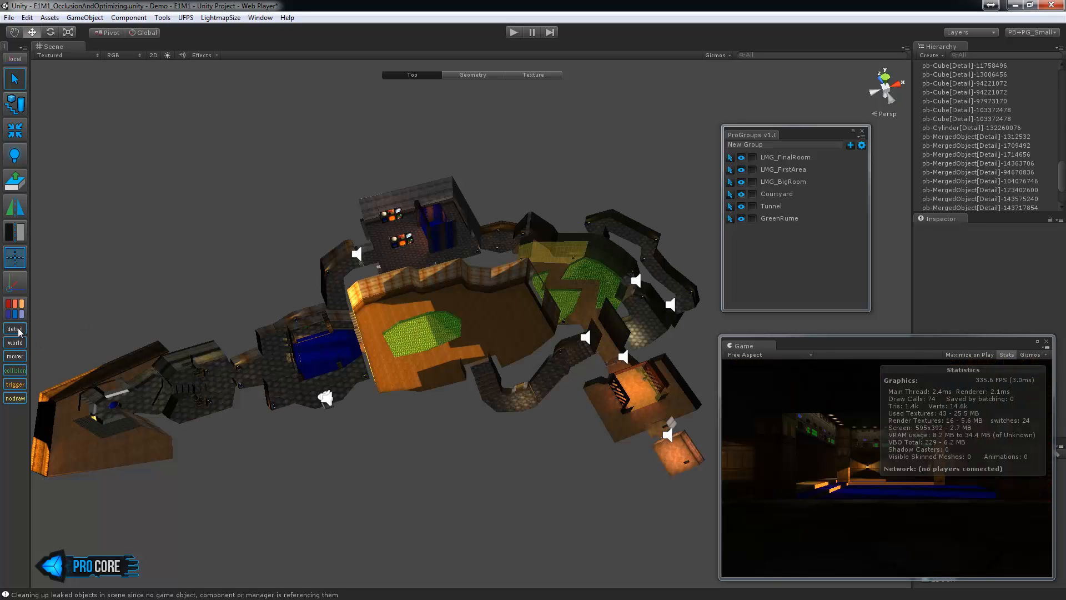
click(14, 328)
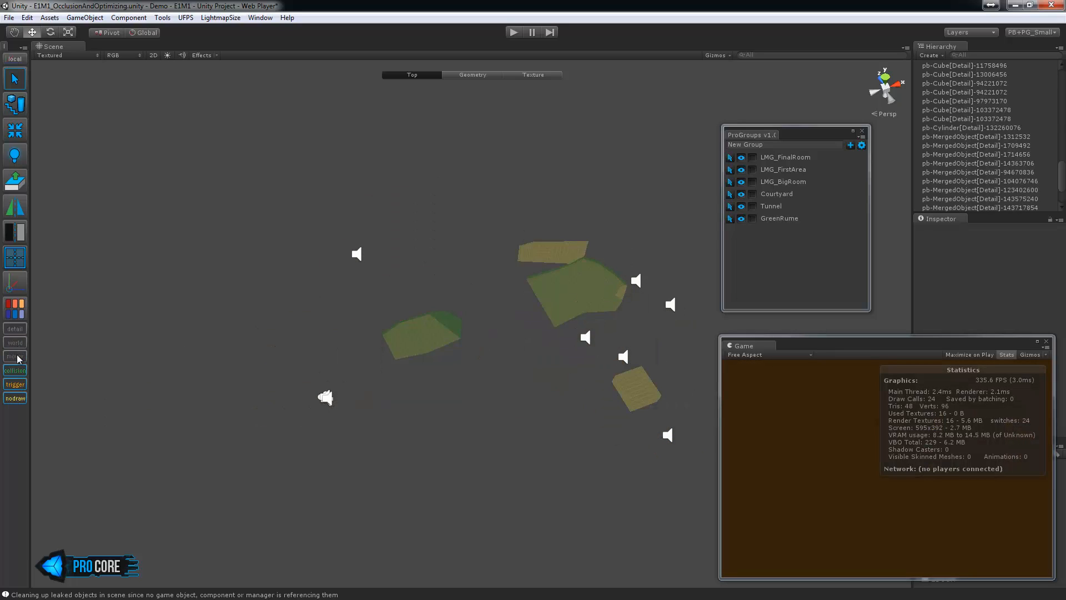
click(14, 356)
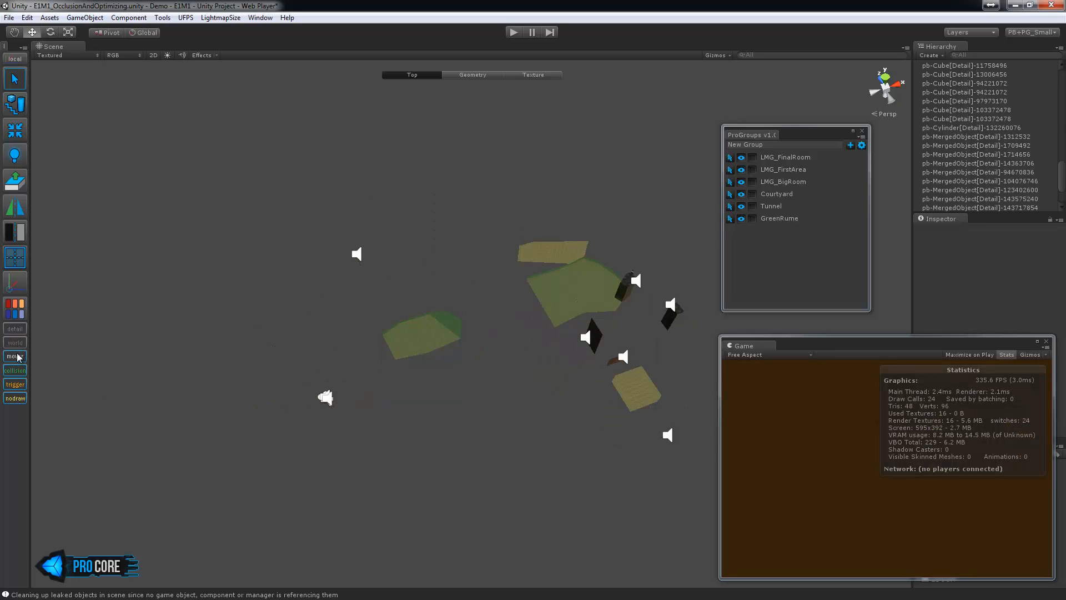
click(14, 342)
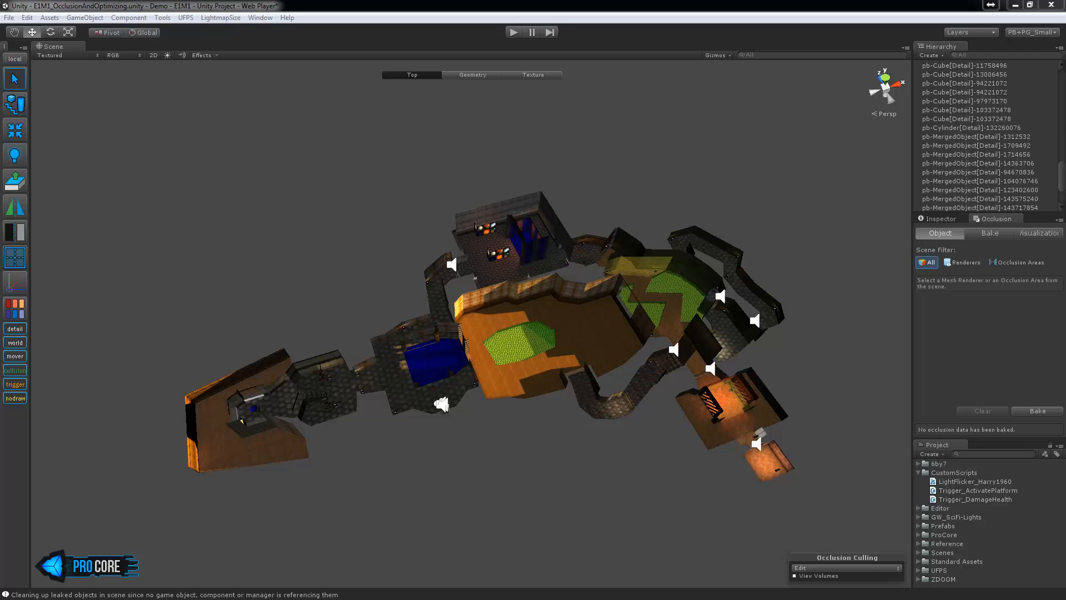
mouse_move(990, 371)
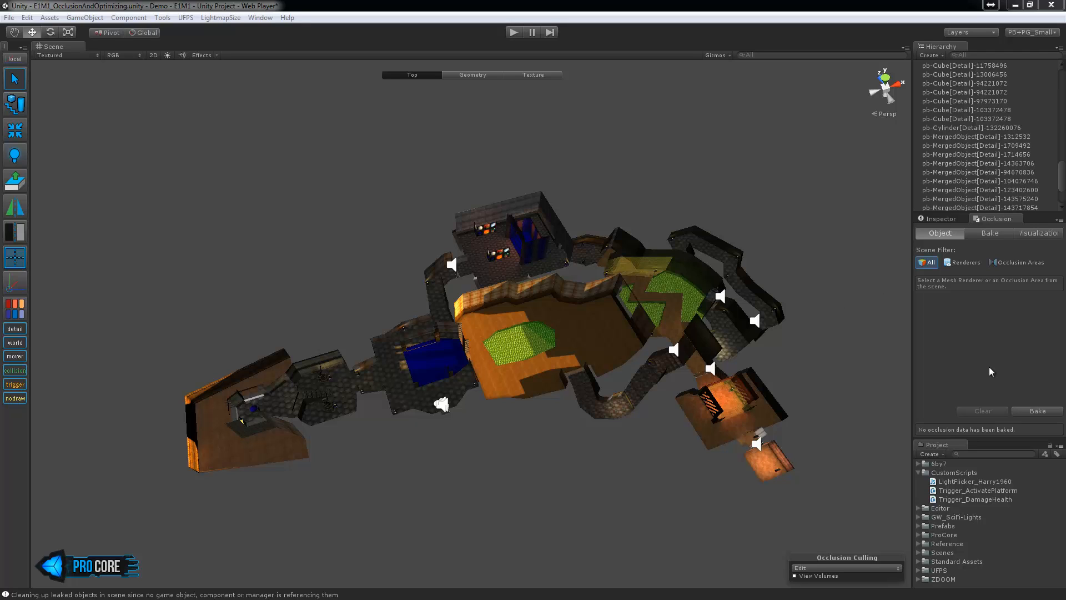
mouse_move(924, 436)
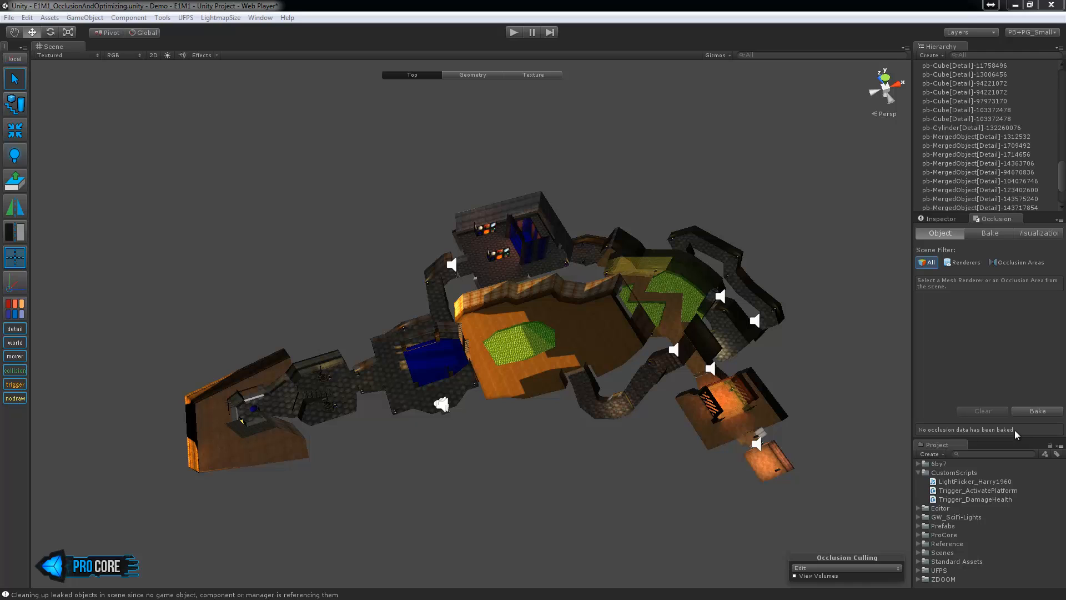
Show the Bake tab with smallest occluder 5 and smallest hole 0.25
click(989, 233)
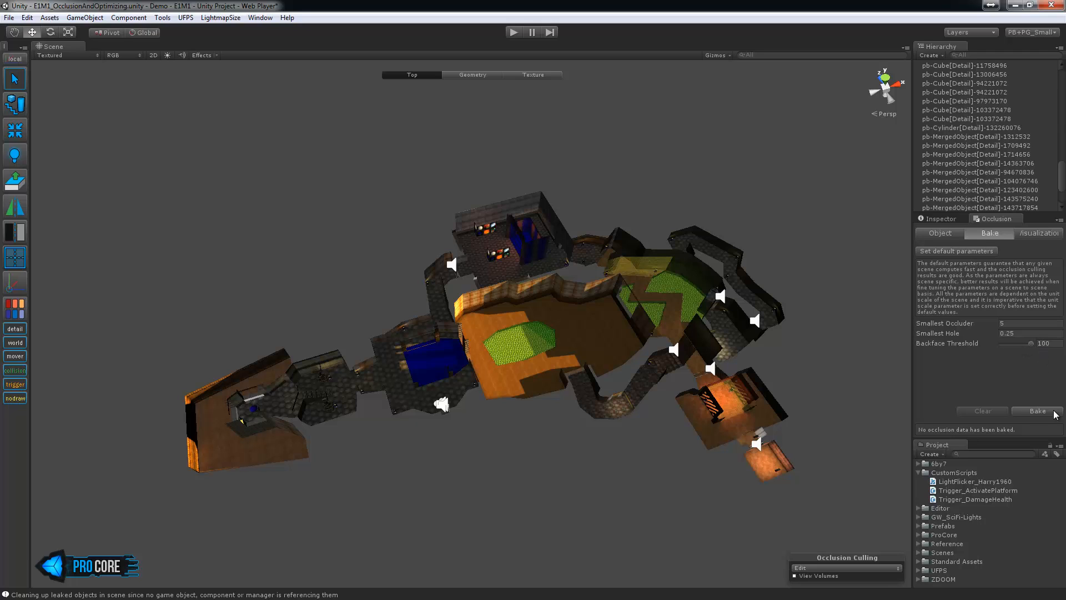
mouse_move(1049, 415)
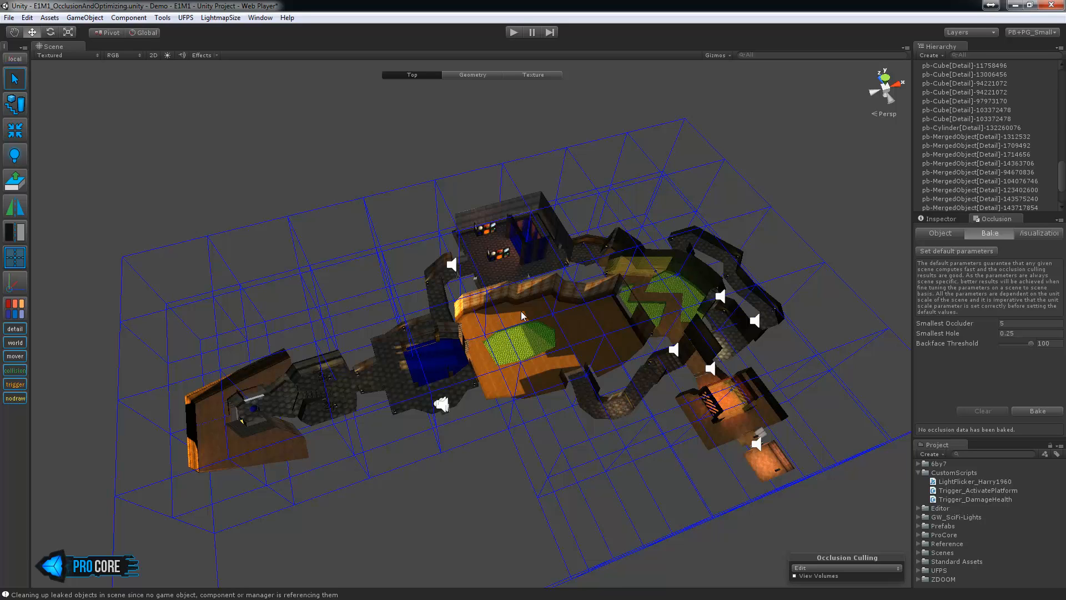
mouse_move(519, 337)
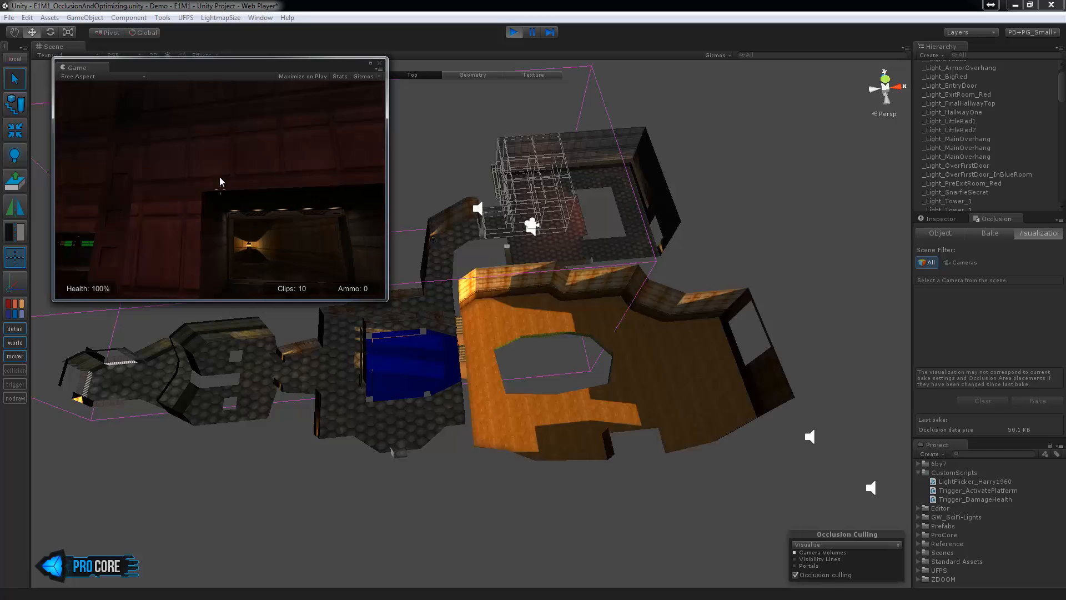
Exit Play mode and return to the occlusion Bake settings
click(513, 32)
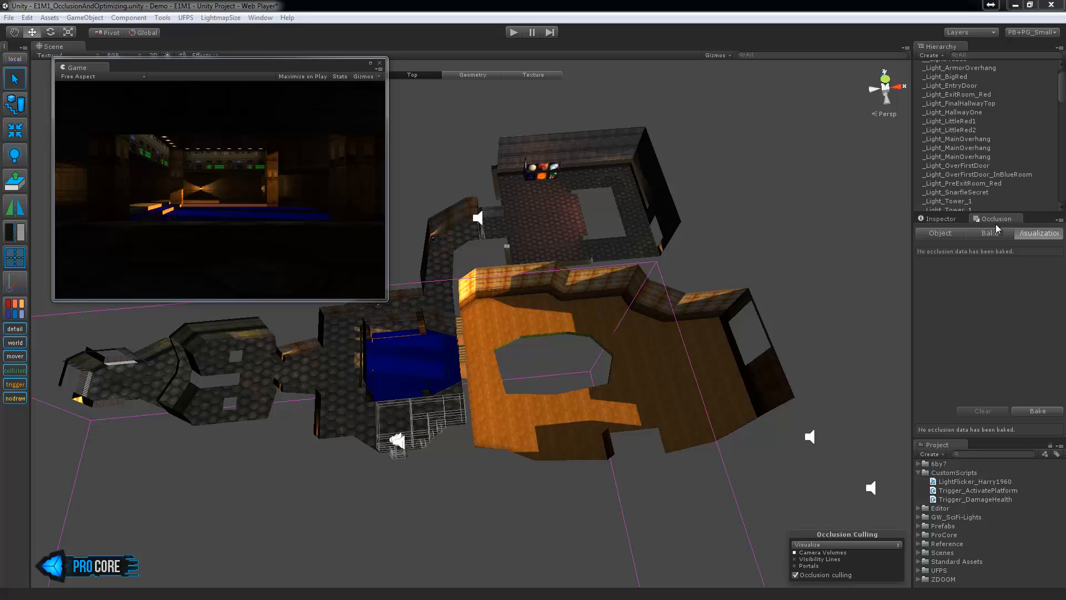
click(987, 233)
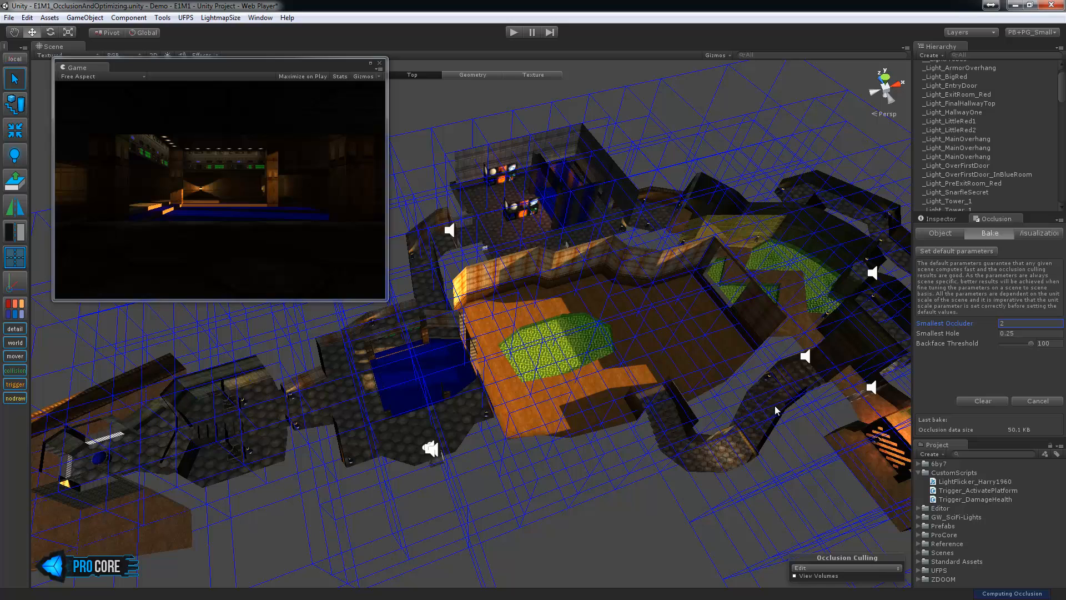
Cancel the running bake and rebake with smallest occluder 2
click(980, 400)
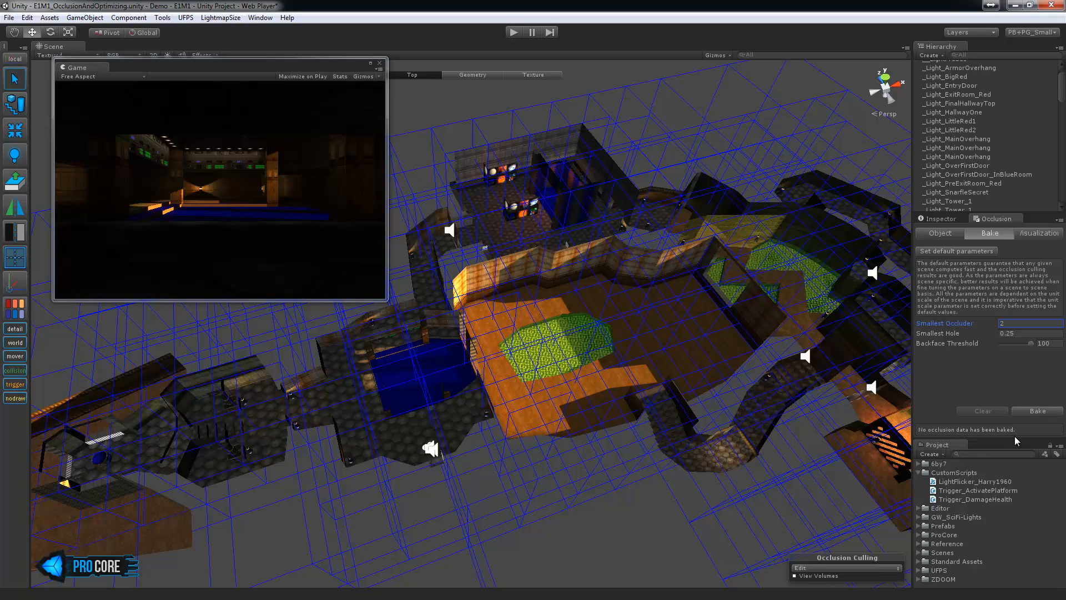
click(1036, 410)
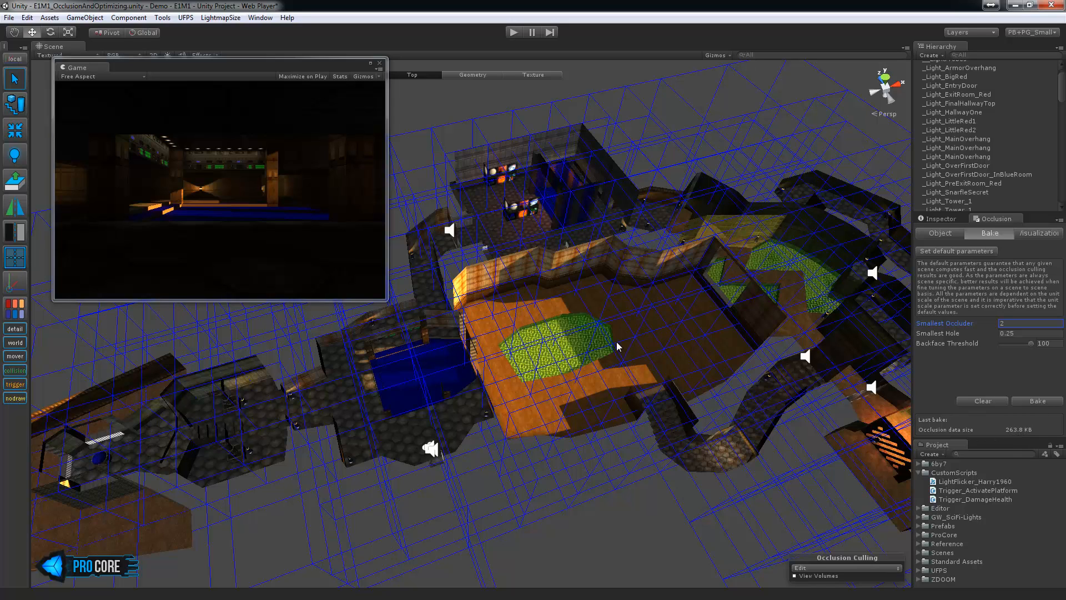
mouse_move(671, 183)
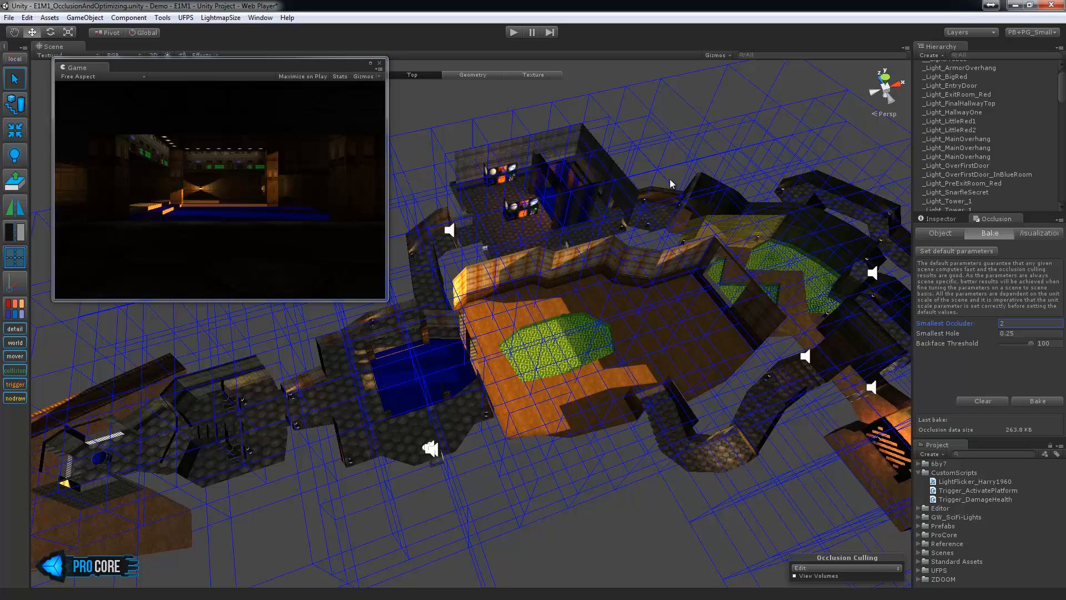
mouse_move(647, 164)
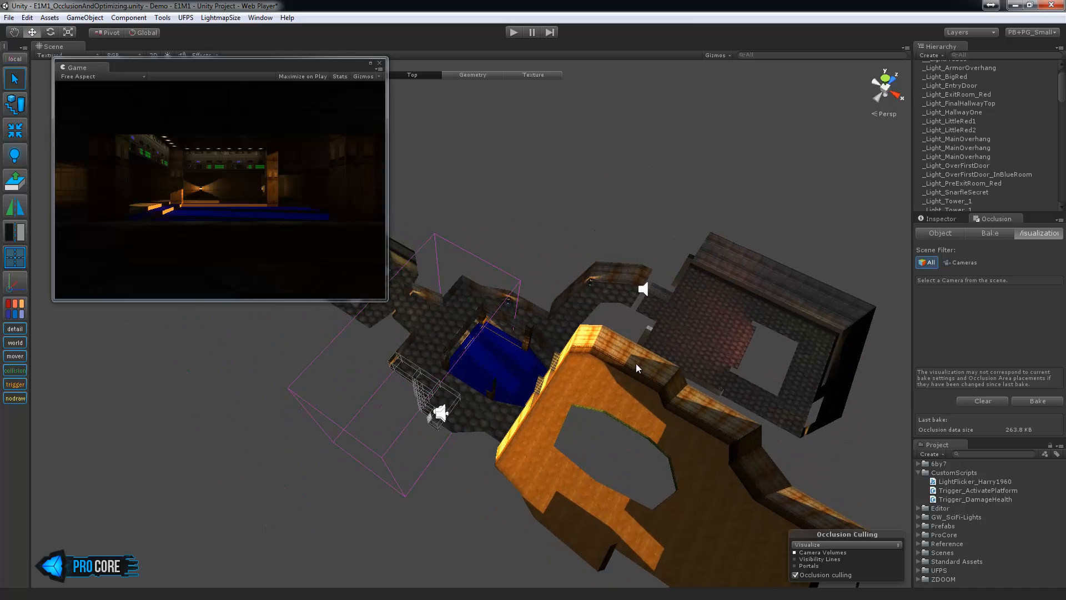
Turn on portals, camera visibility lines and volumes in the Occlusion Culling overlay
click(379, 66)
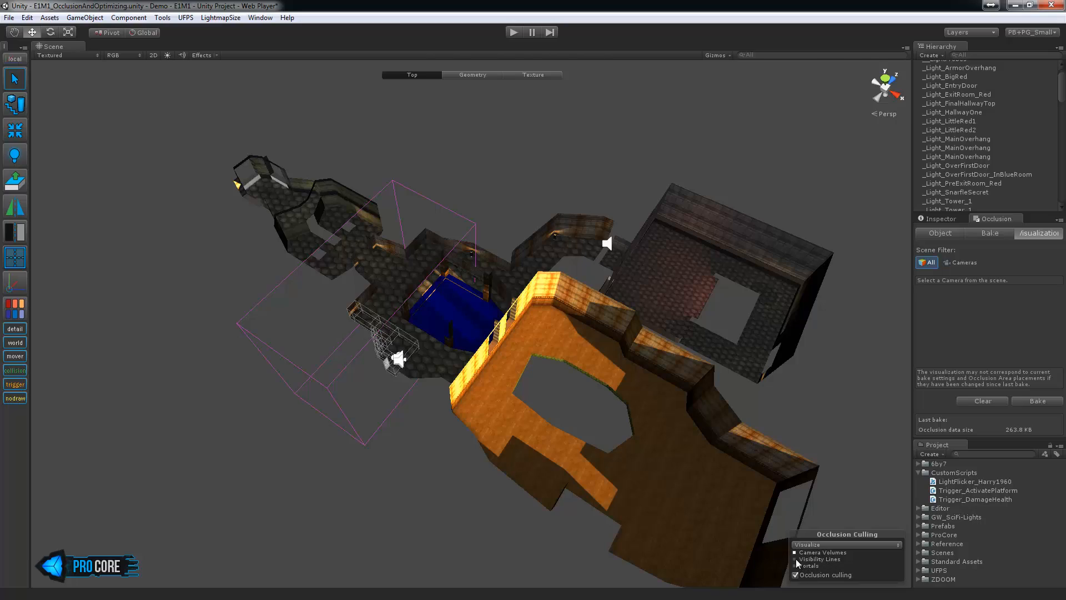
click(794, 559)
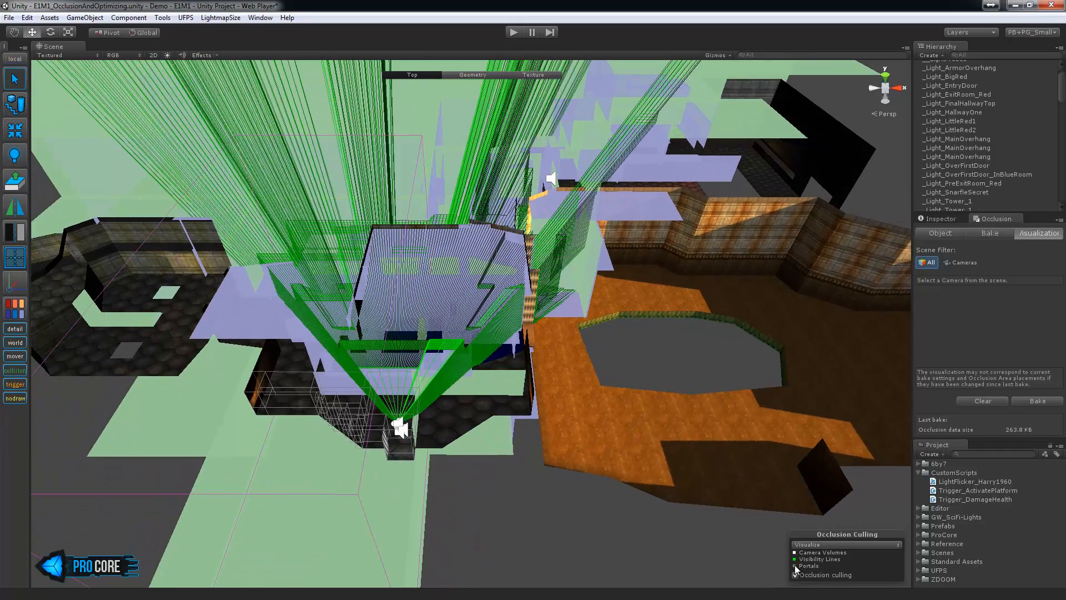
click(796, 575)
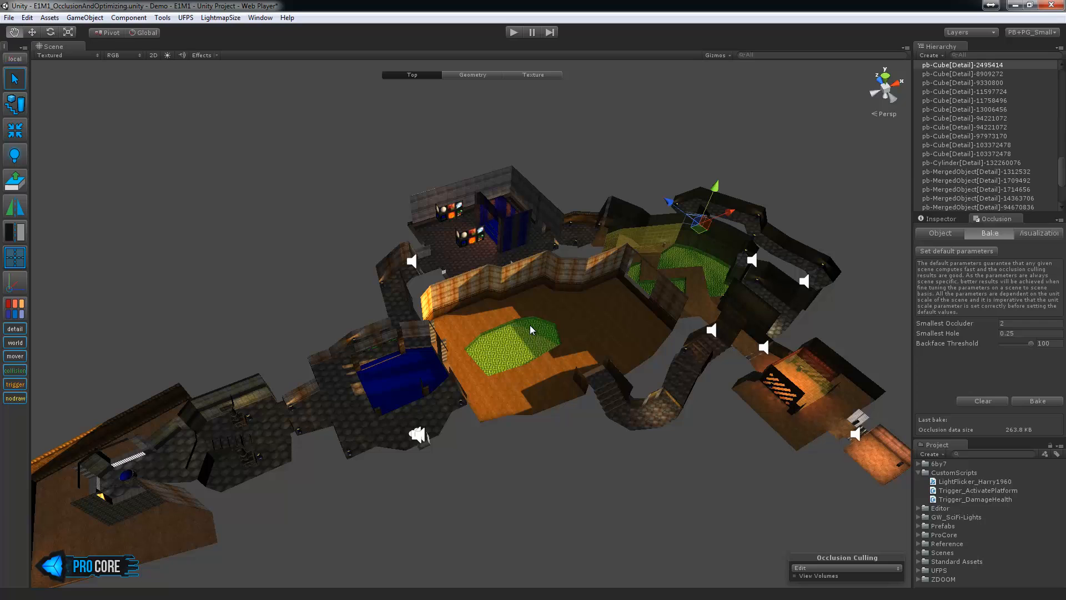
Select pb-MergedObject[Detail]-14363706 on the level's left side
click(976, 198)
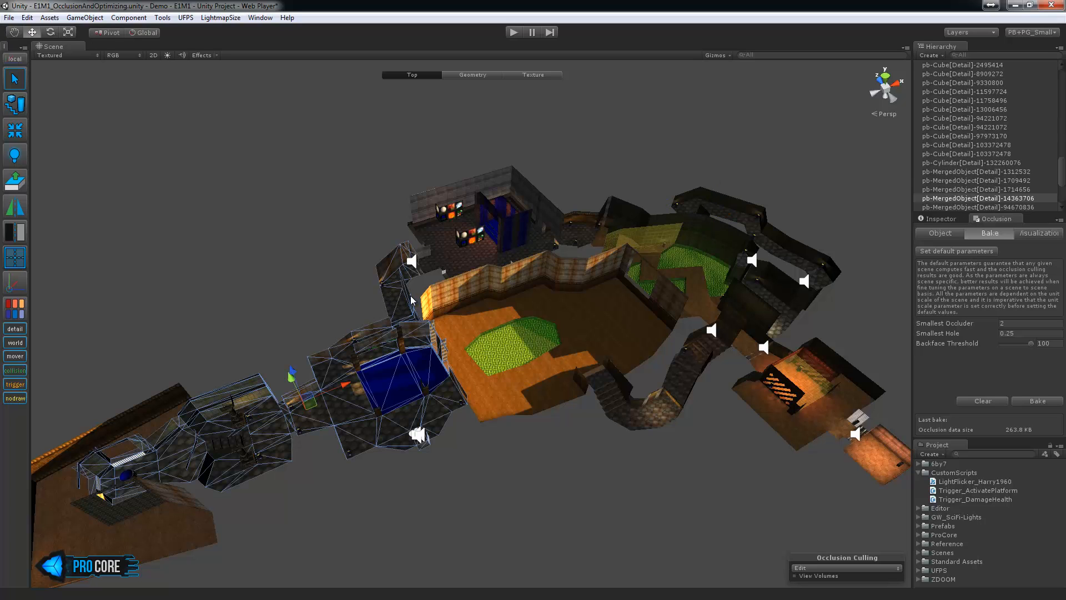
mouse_move(195, 432)
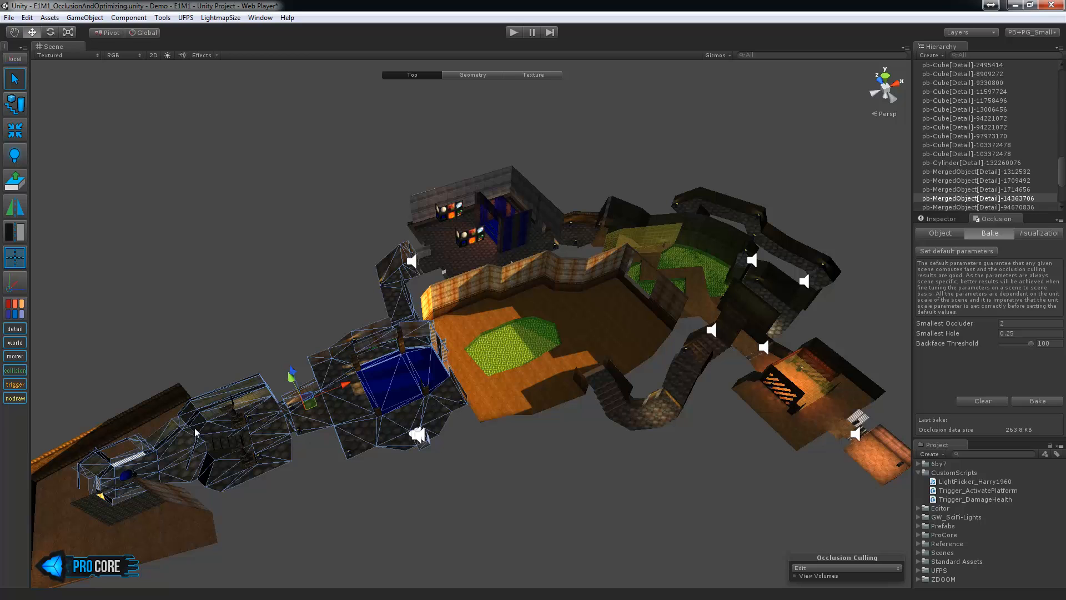